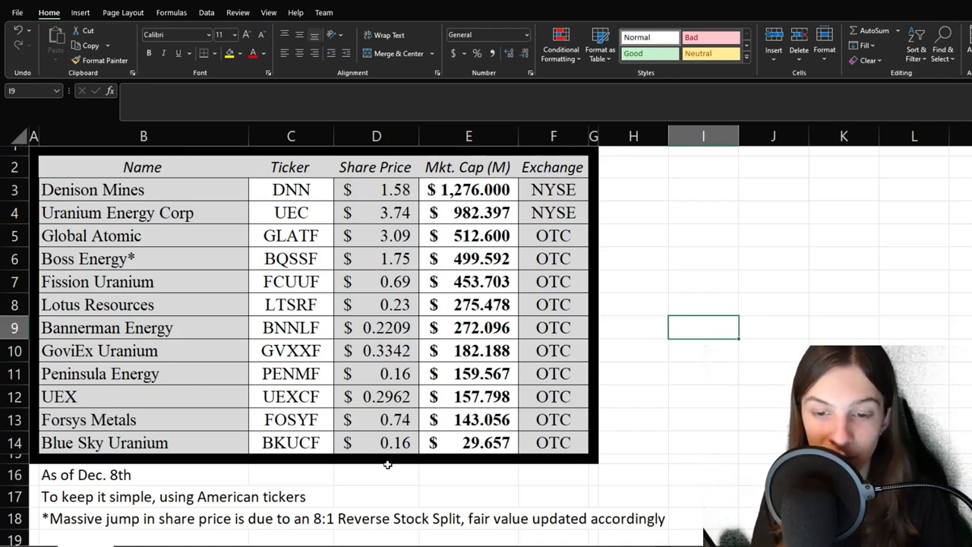
pyautogui.moveTo(407, 325)
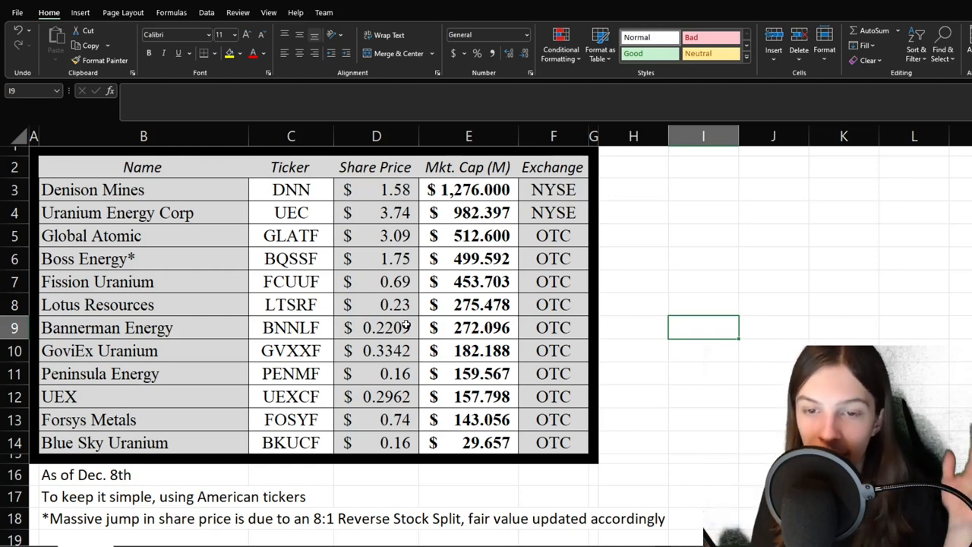
pyautogui.moveTo(410, 240)
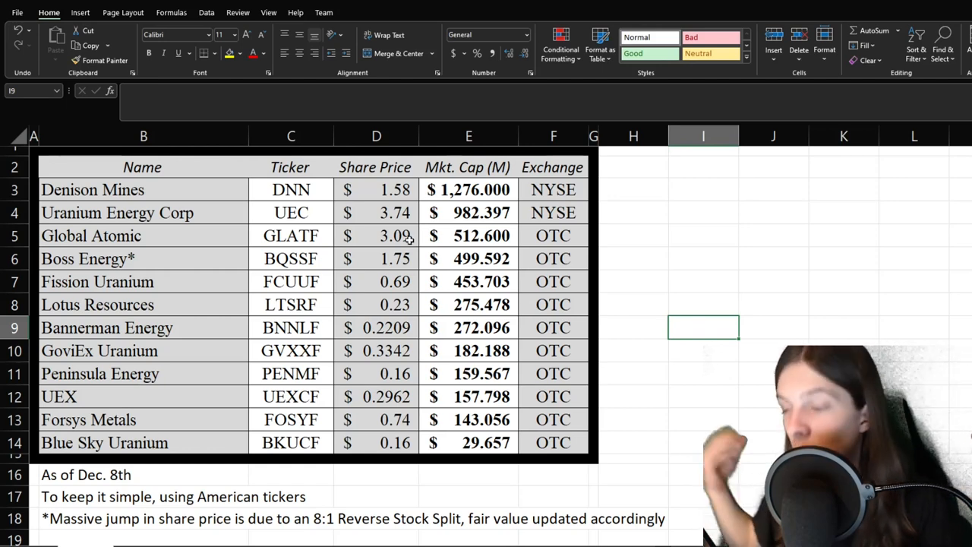